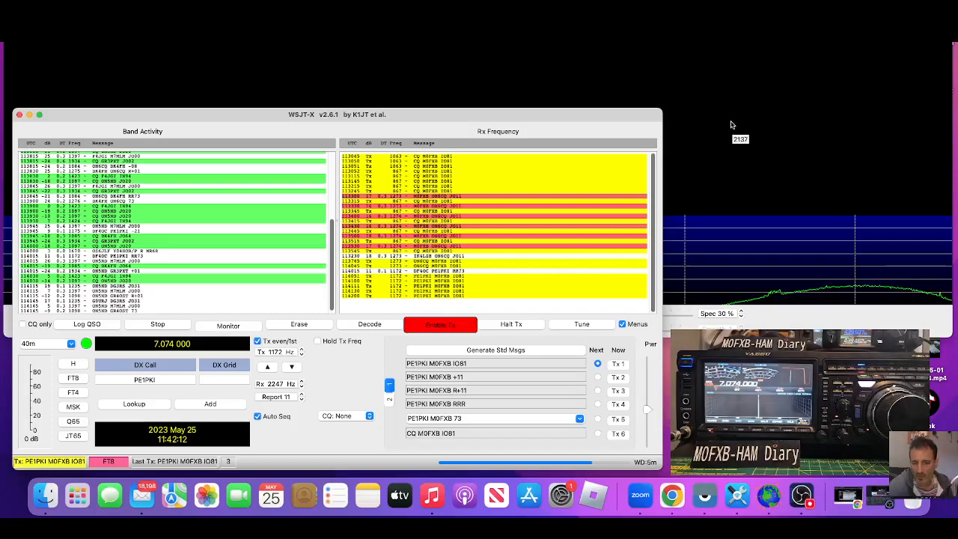
- Turn off Enable Tx so the station only monitors and decodes FT8 on 40m
left_click(228, 323)
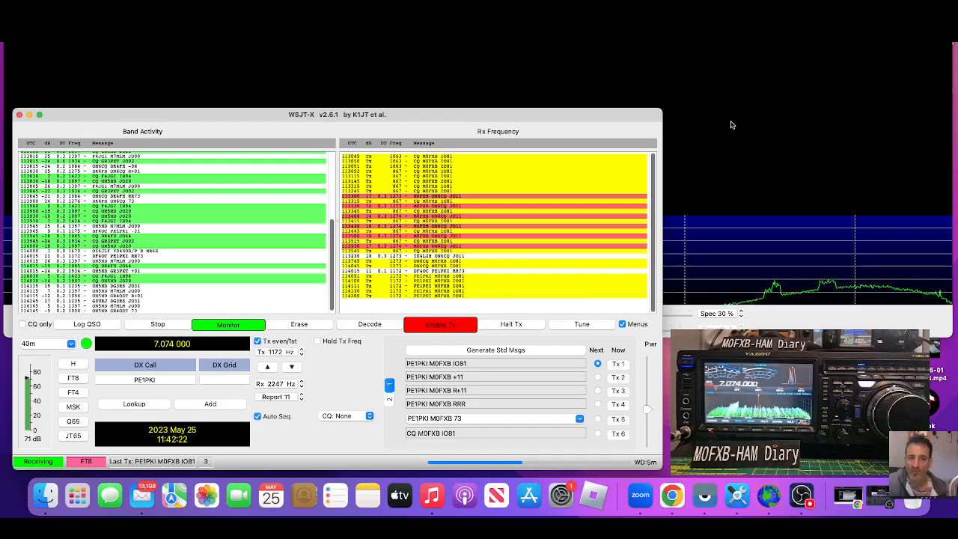
mouse_move(730, 121)
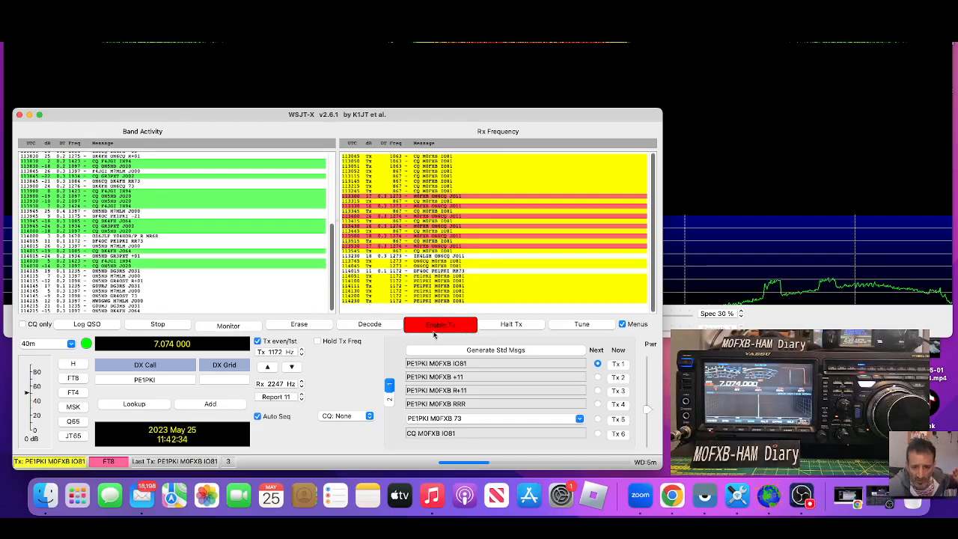
left_click(440, 323)
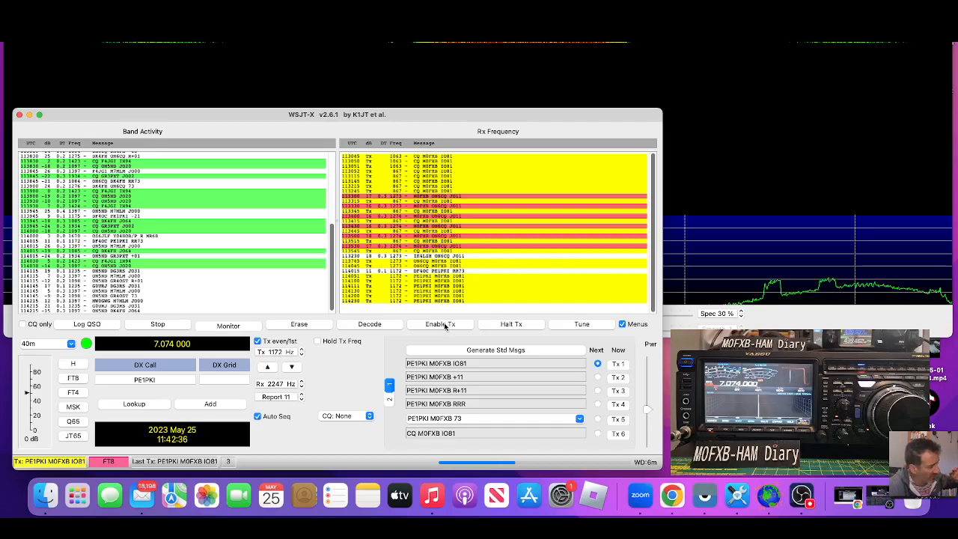
mouse_move(446, 324)
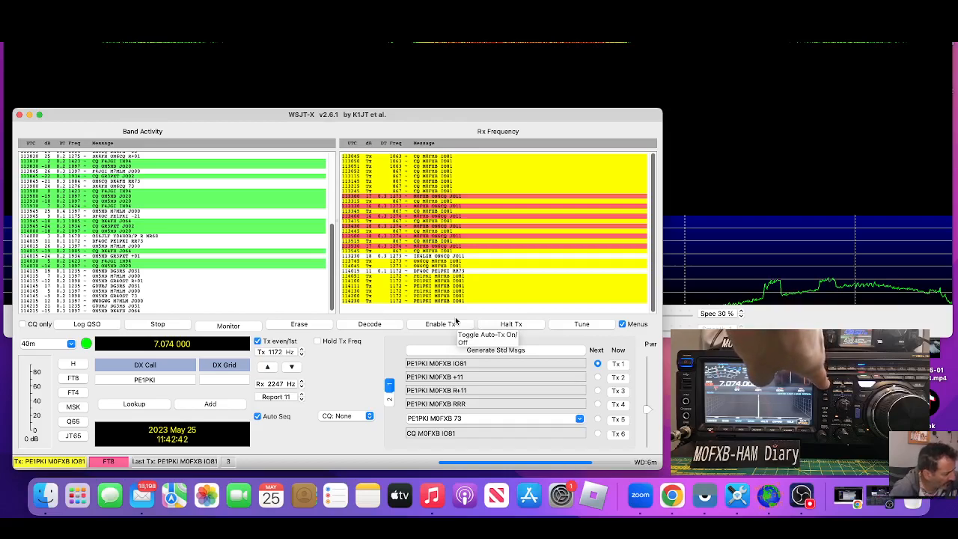
left_click(227, 324)
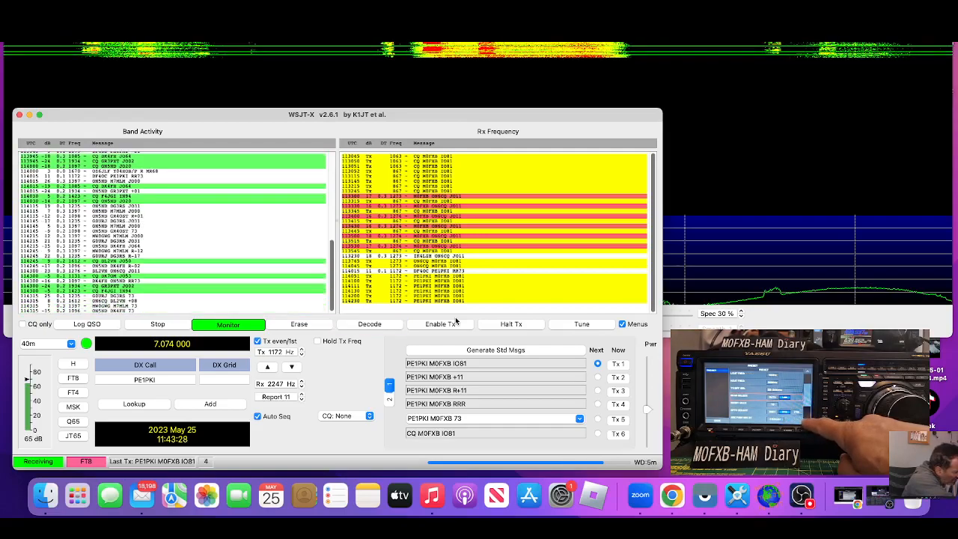
left_click(369, 324)
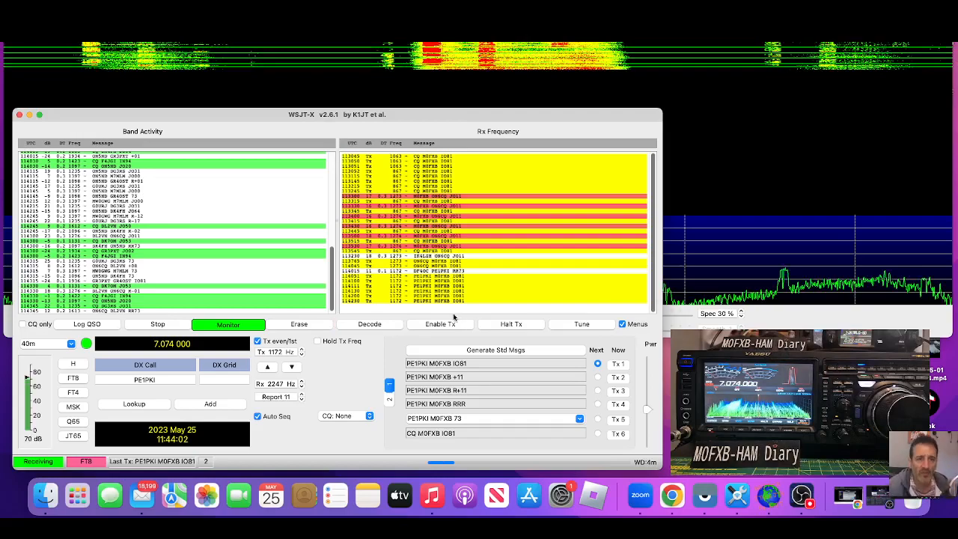
- Bring up WSJT-X Preferences on the General page with callsign and grid details
left_click(8, 8)
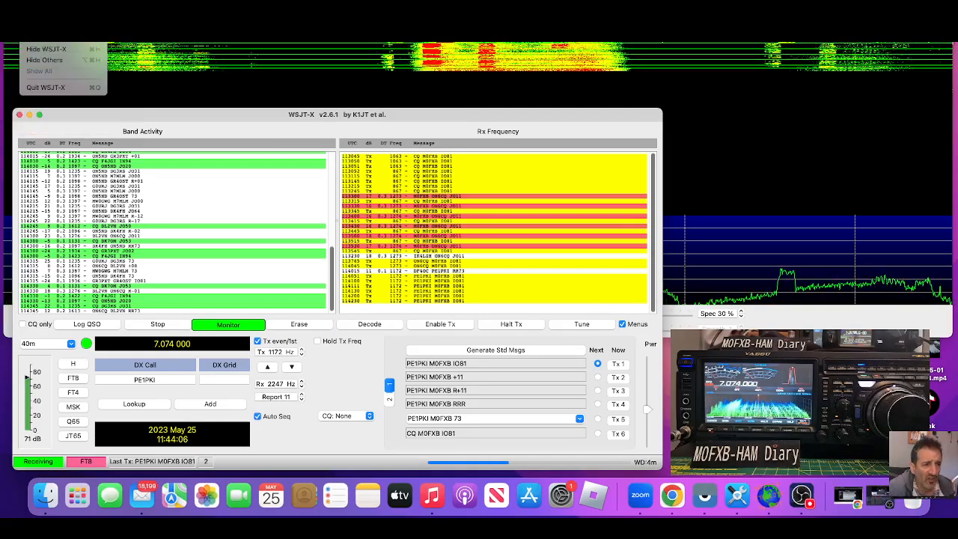
left_click(14, 6)
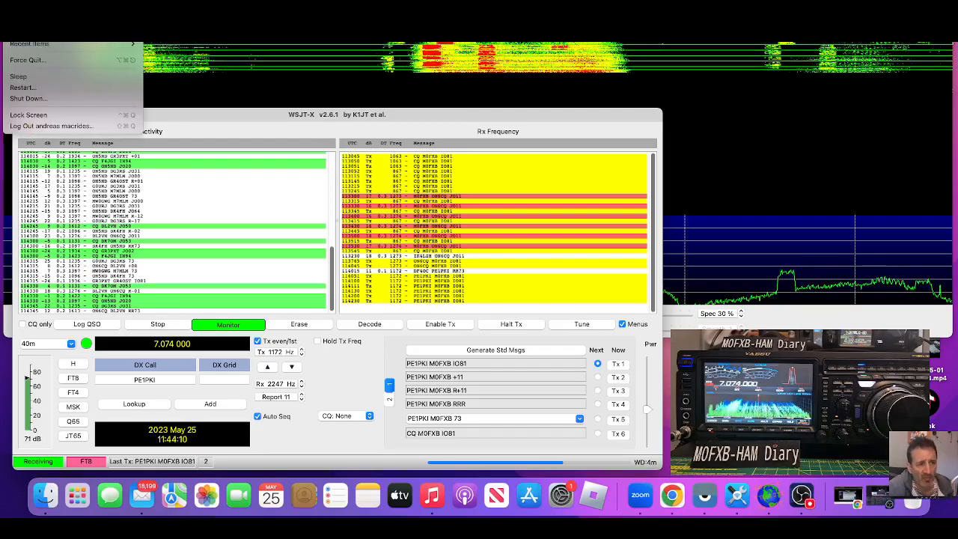
left_click(52, 48)
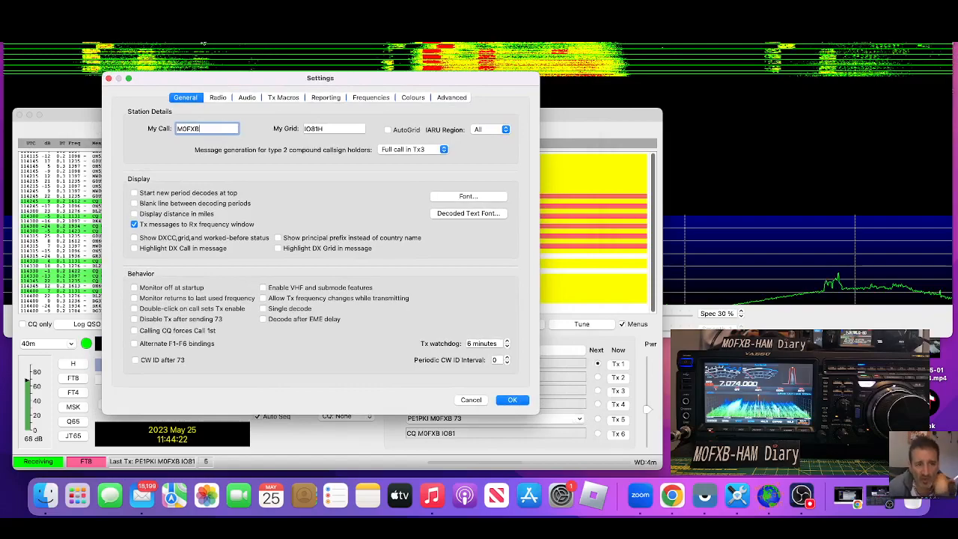
mouse_move(302, 50)
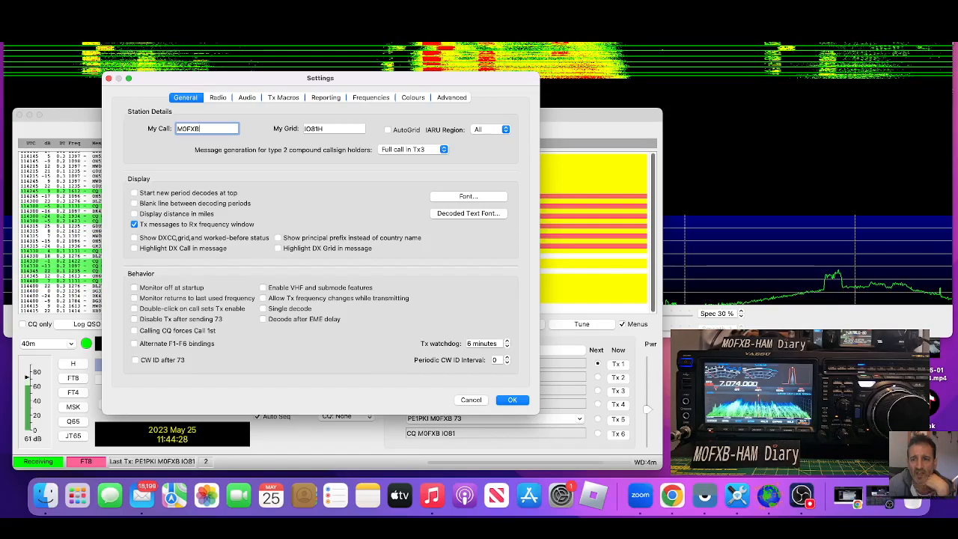
- Confirm Settings with OK and return to the decoding window
left_click(512, 398)
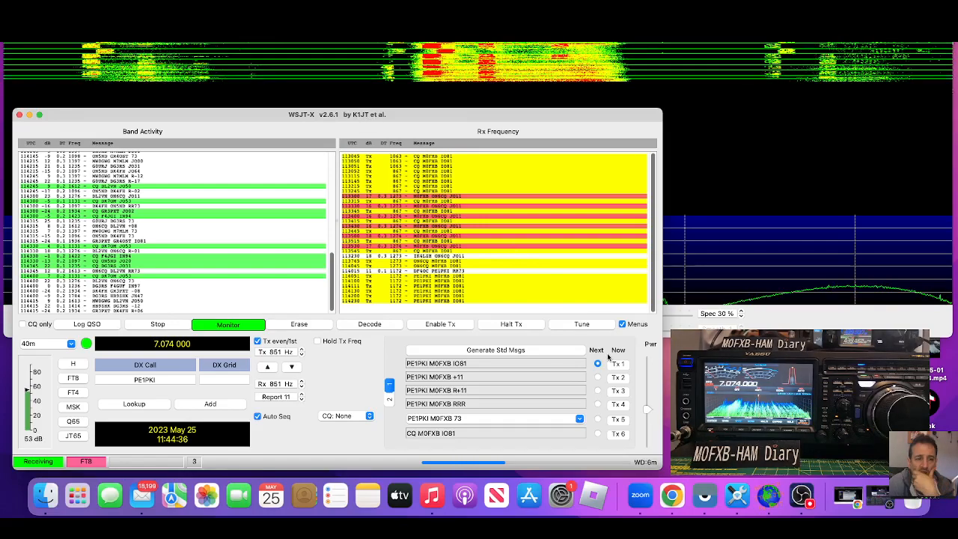
mouse_move(599, 364)
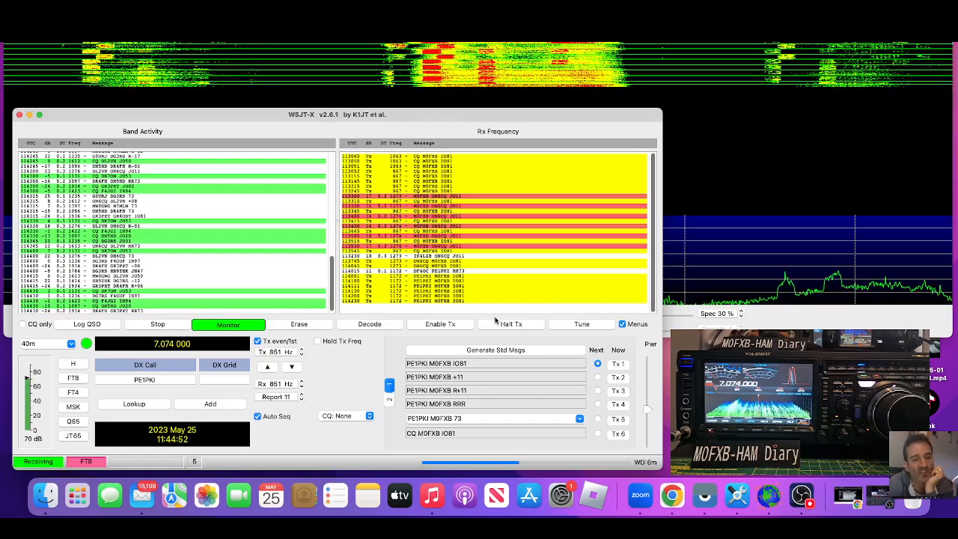
mouse_move(512, 324)
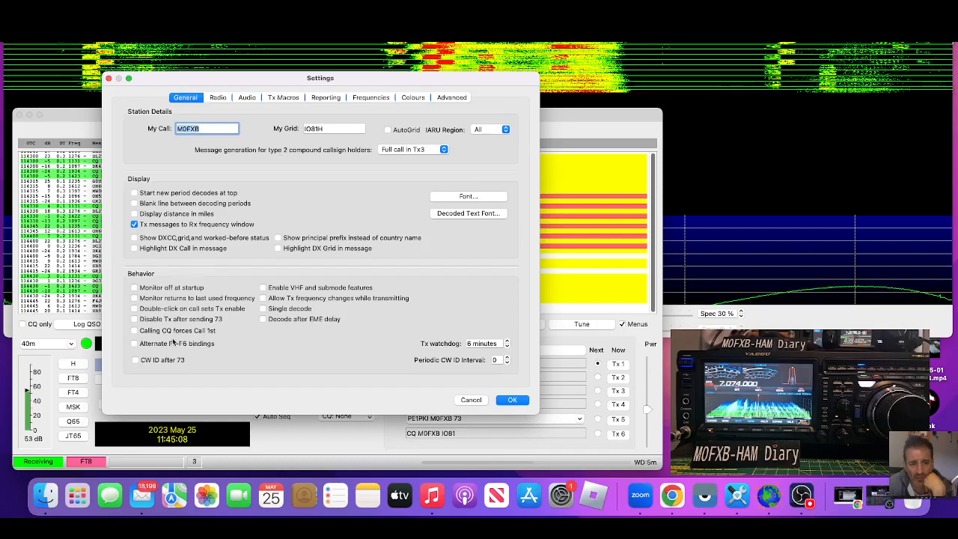
- Show the Radio settings for the Yaesu FTDX-101D with its CAT control options
left_click(219, 97)
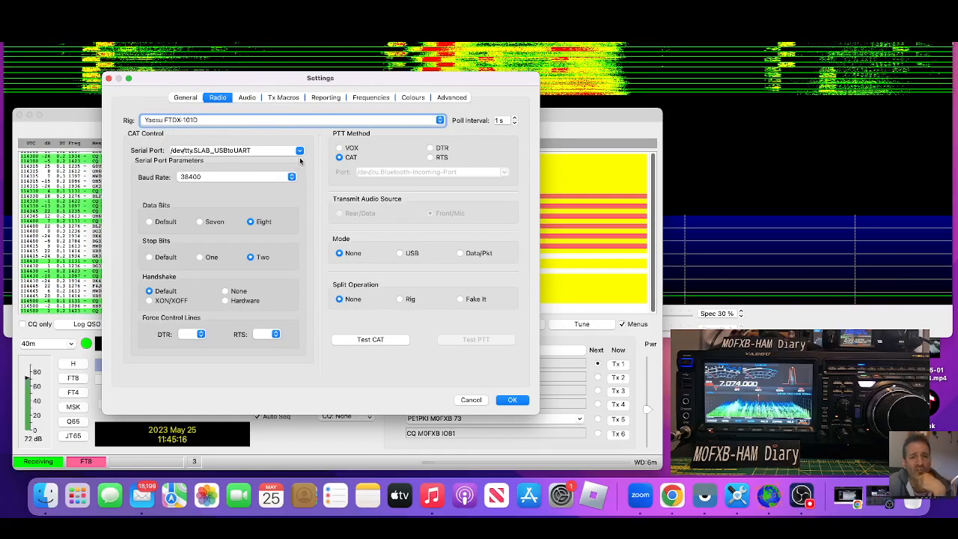
mouse_move(299, 149)
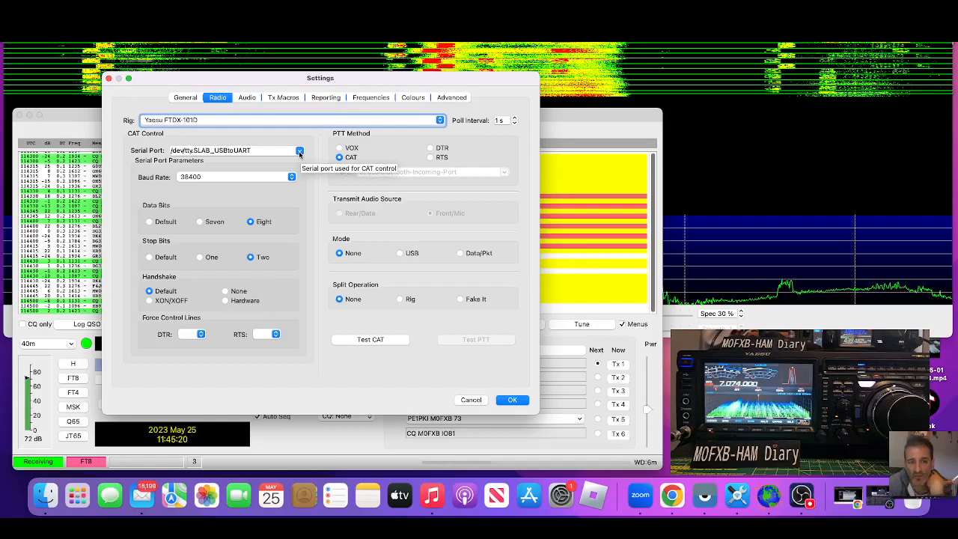
- Choose the CAT serial port for the FTDX-101D, then move on to the Audio settings
left_click(299, 150)
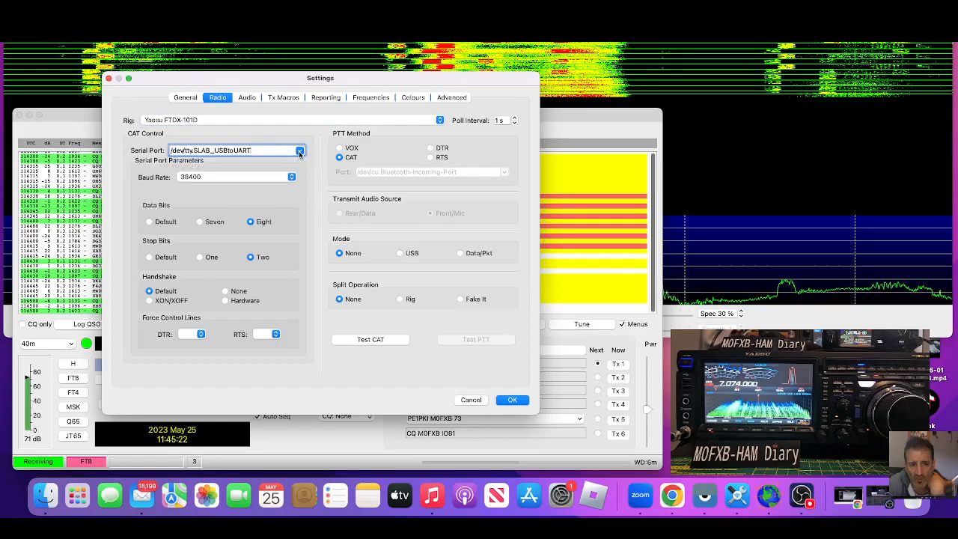
left_click(300, 150)
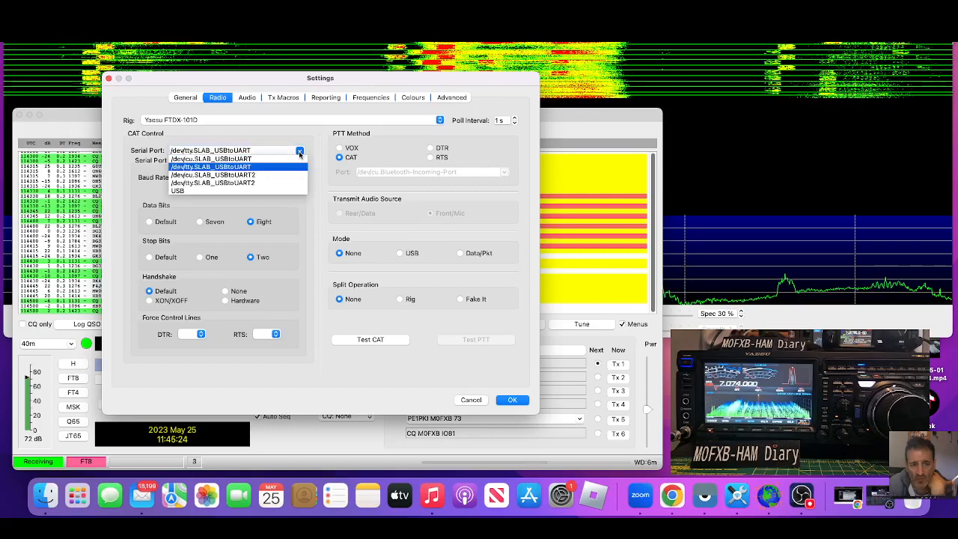
left_click(211, 158)
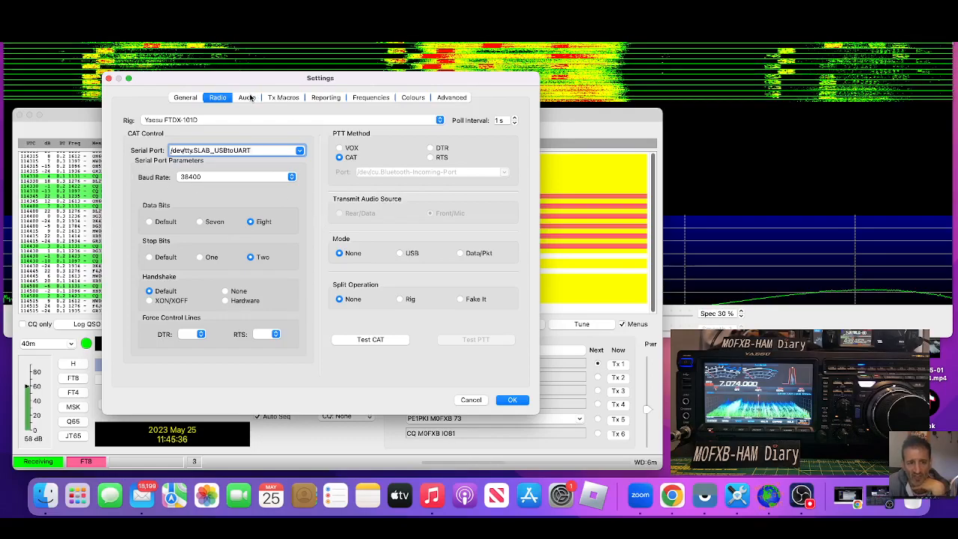
left_click(246, 97)
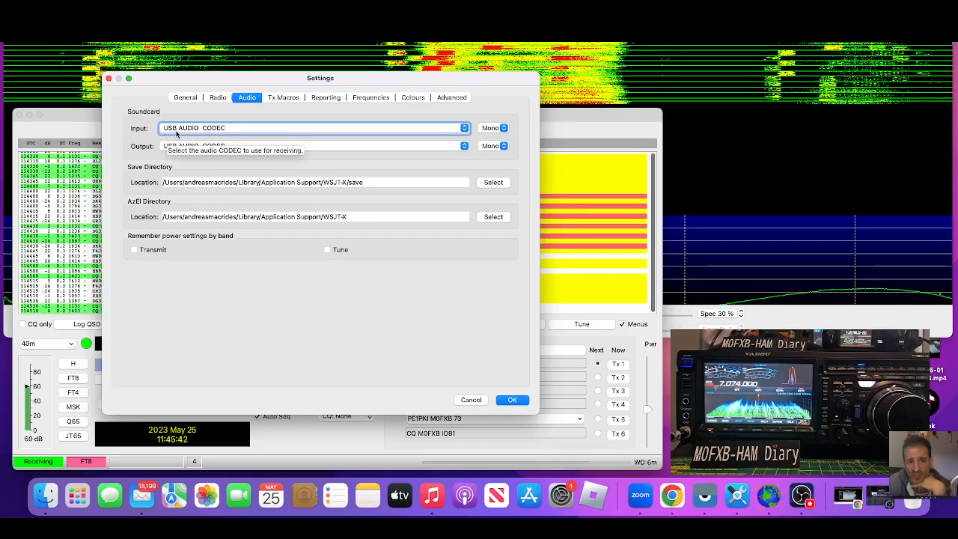
- Set soundcard input and output to USB AUDIO CODEC and confirm the settings
left_click(464, 128)
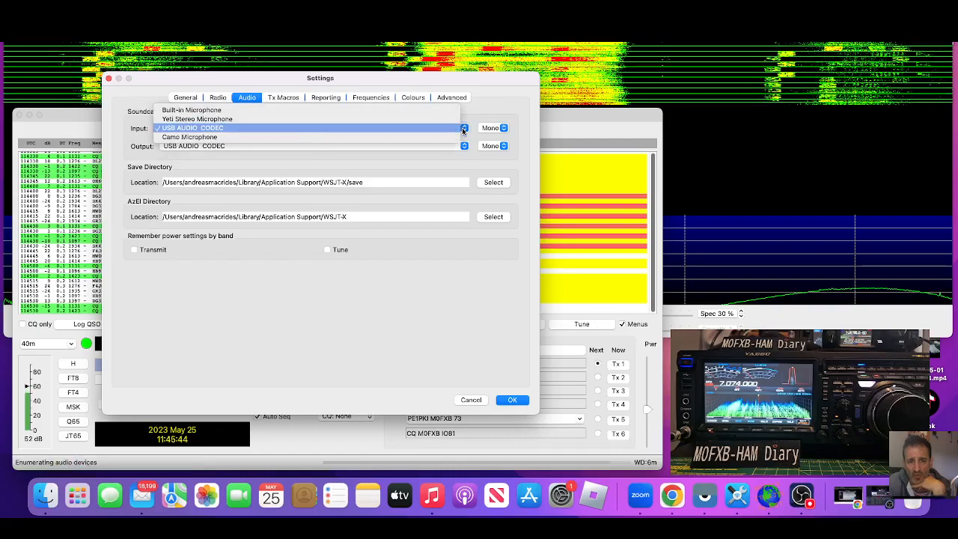
left_click(191, 127)
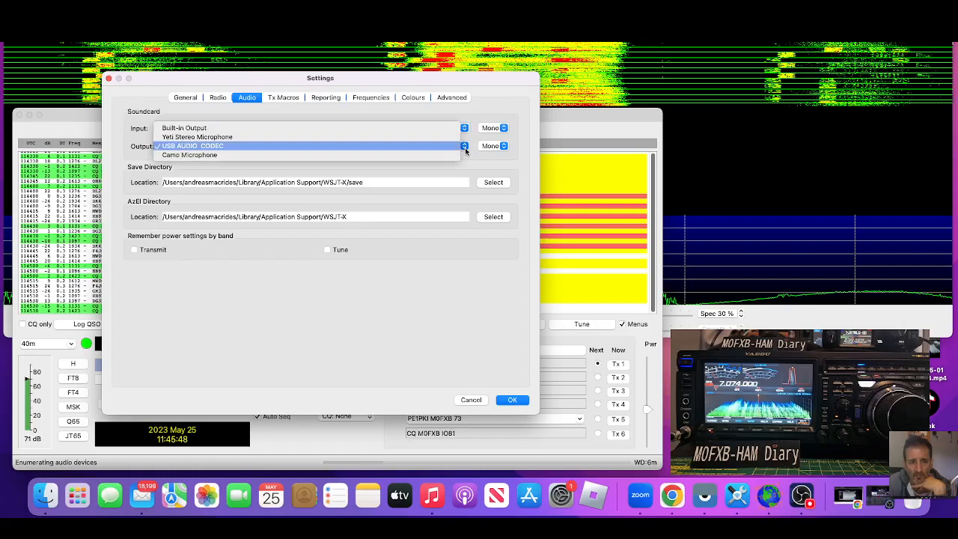
left_click(192, 146)
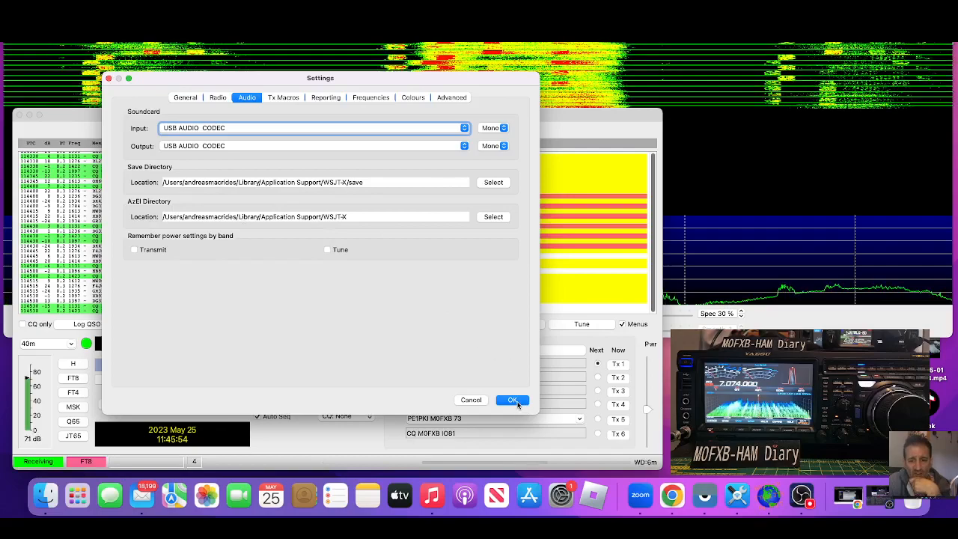
left_click(512, 399)
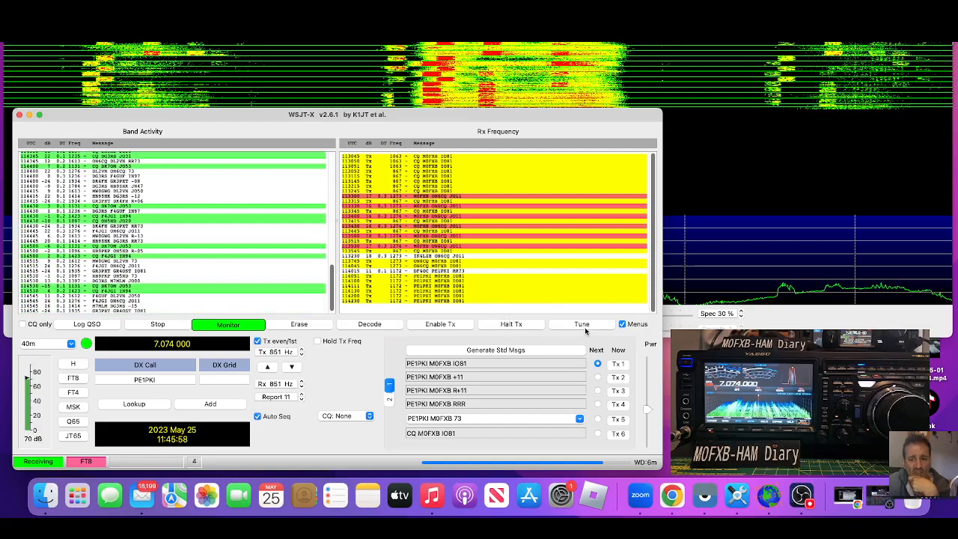
- Send a brief Tune transmission, halt it, and select DG3RS as the station to call
left_click(581, 324)
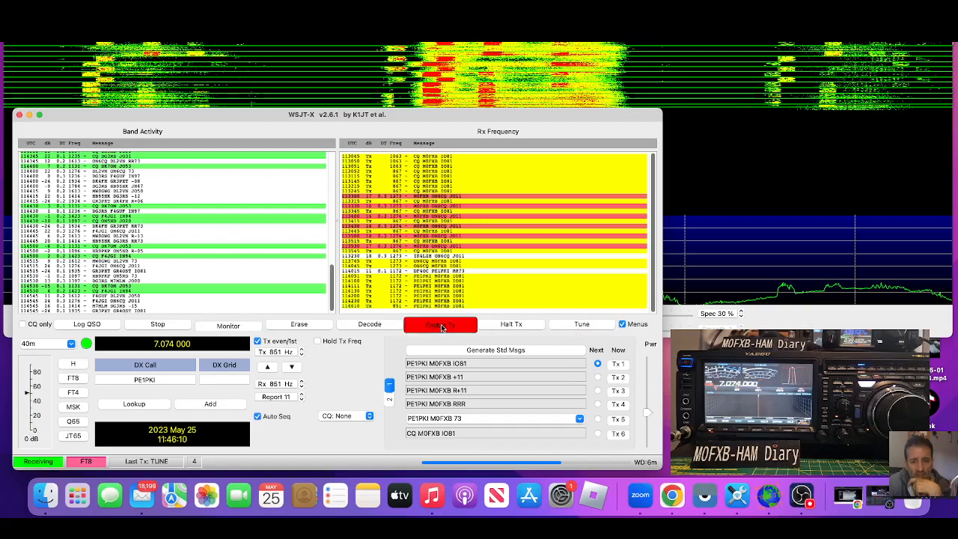
left_click(440, 324)
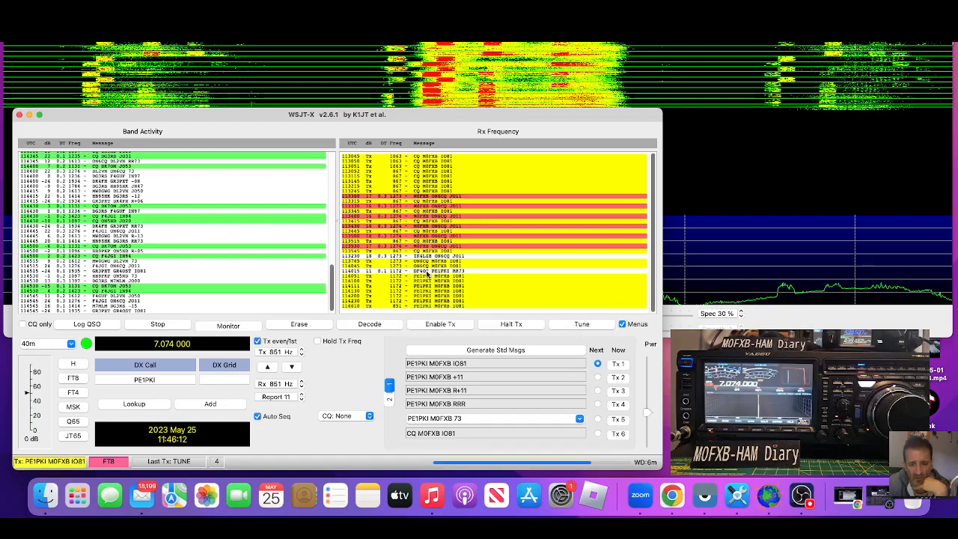
left_click(228, 323)
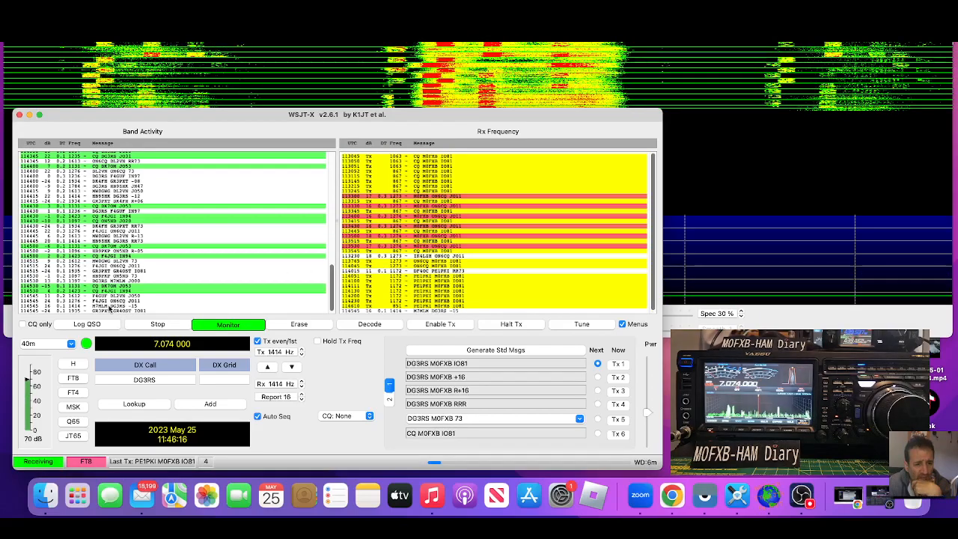
left_click(440, 323)
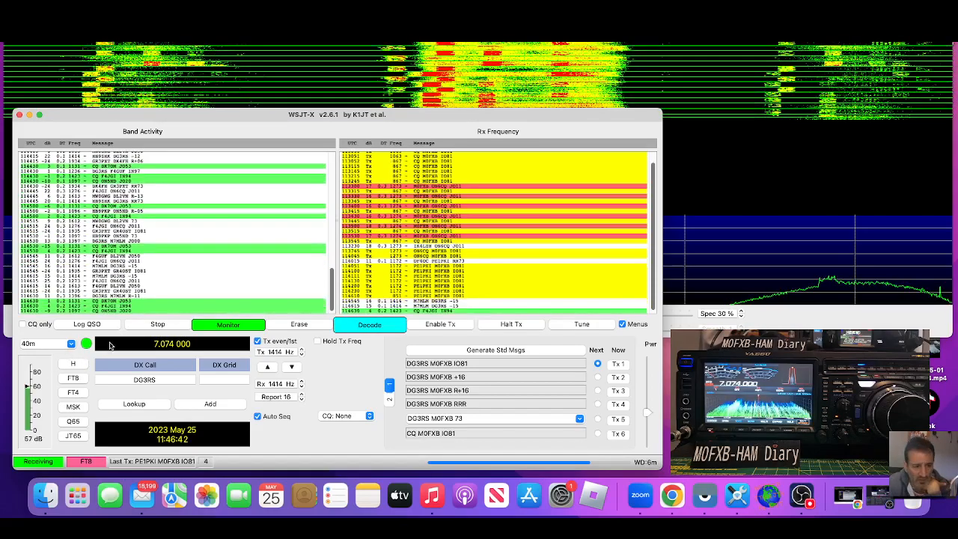
- Switch the band to 20m at 14.074 000 MHz and resume monitoring
left_click(80, 343)
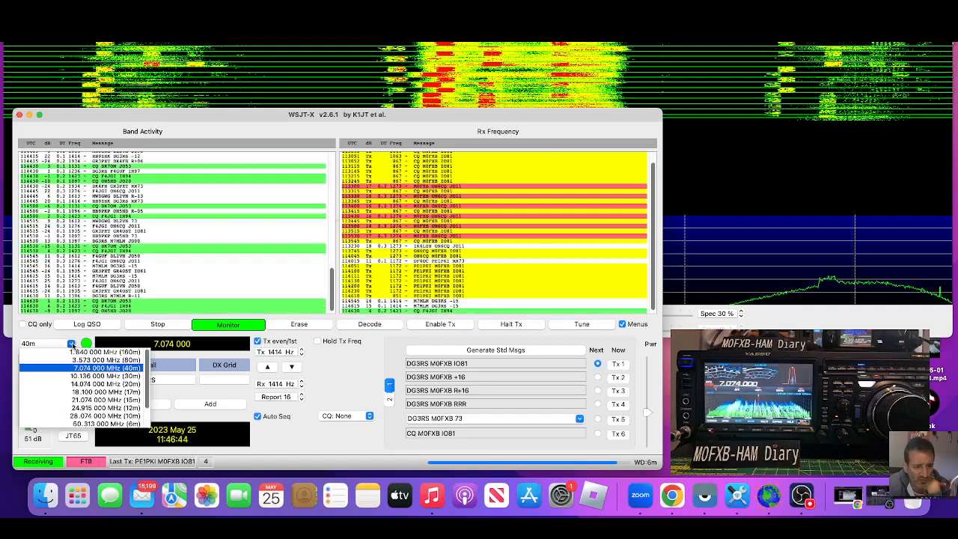
left_click(105, 384)
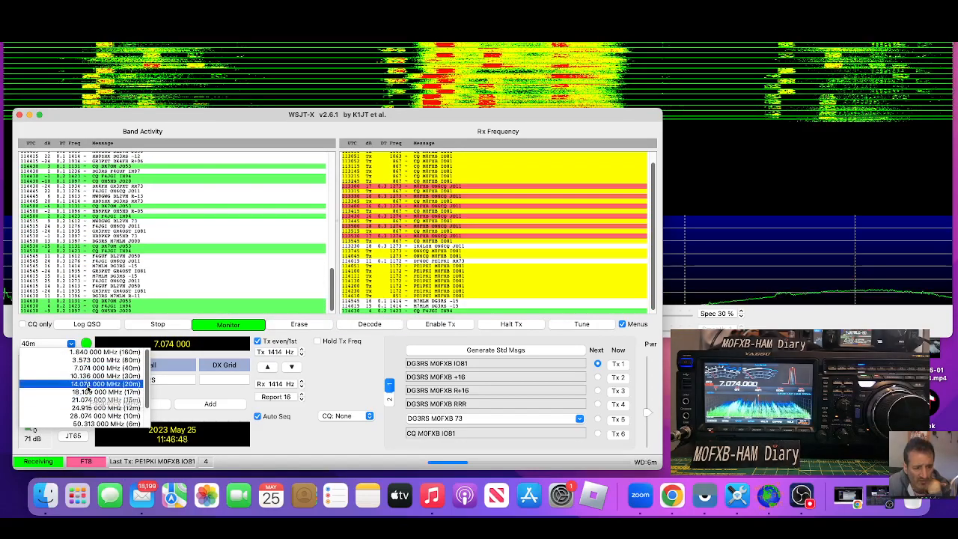
left_click(111, 383)
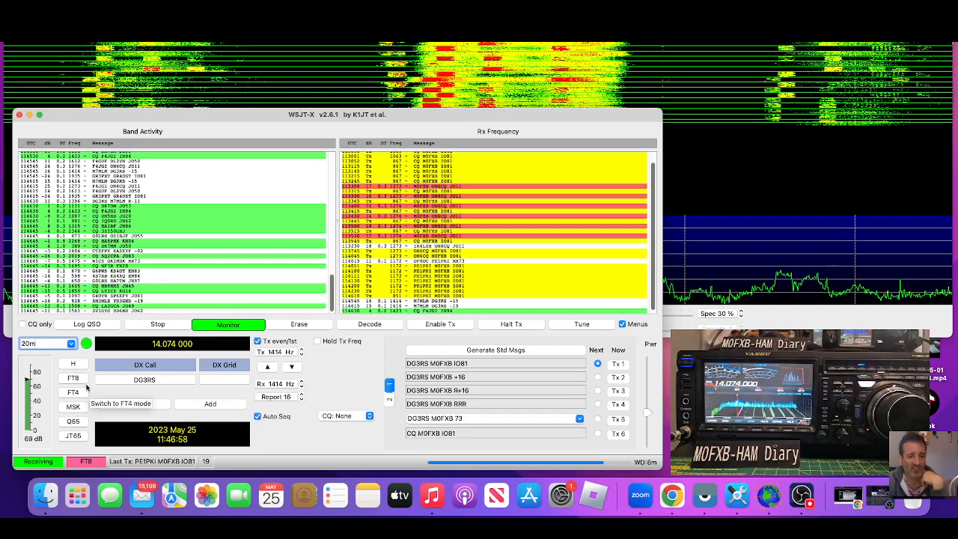
left_click(369, 323)
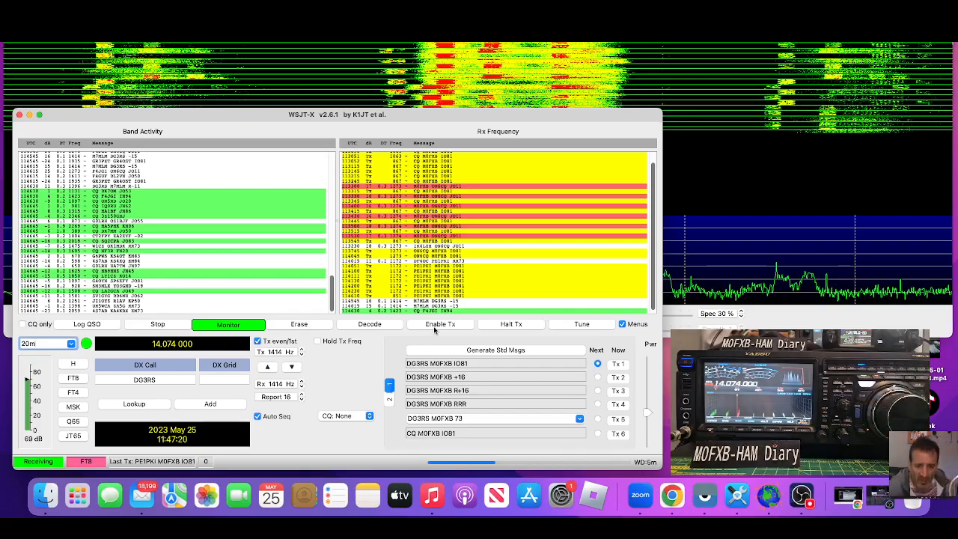
- Enable Tx and send the call DG3RS M0FXB IO91 on 20m
left_click(441, 324)
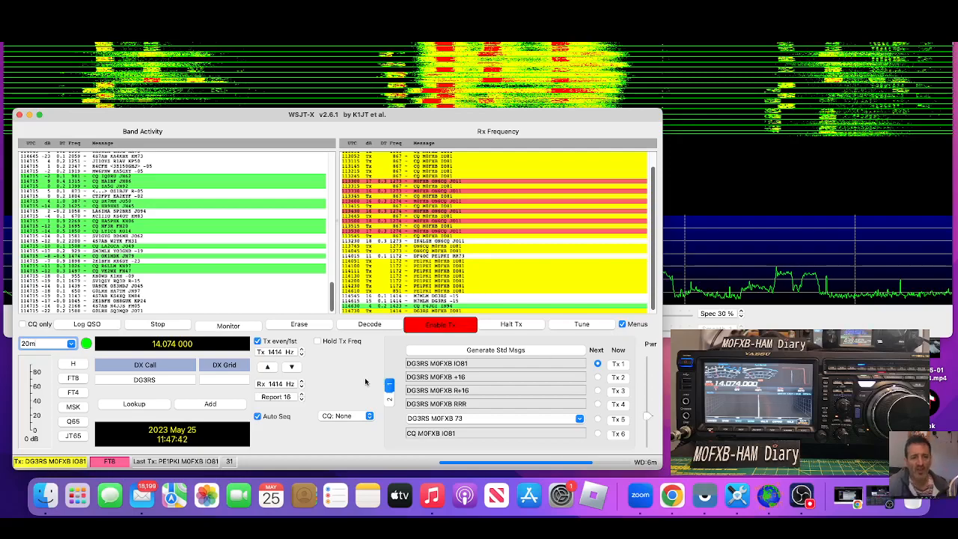
left_click(227, 323)
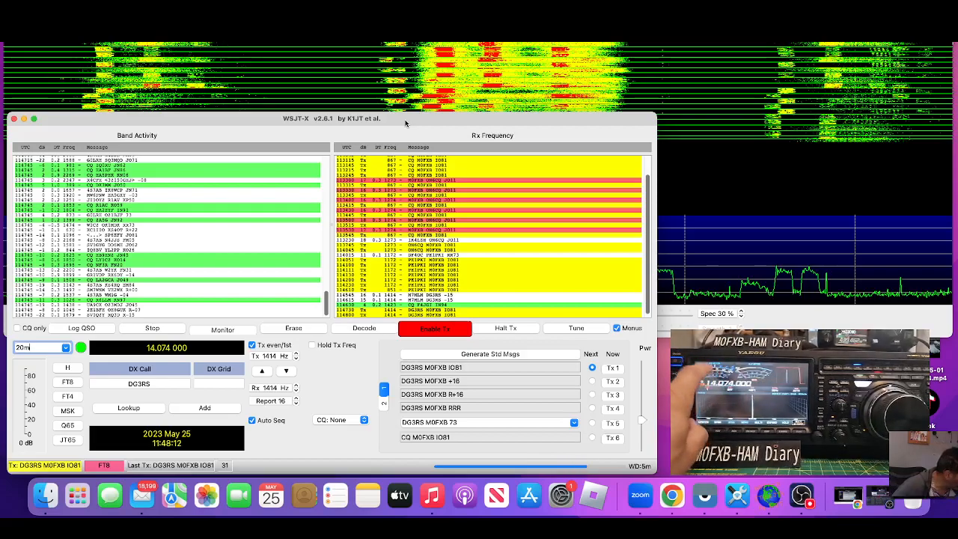
left_click(221, 329)
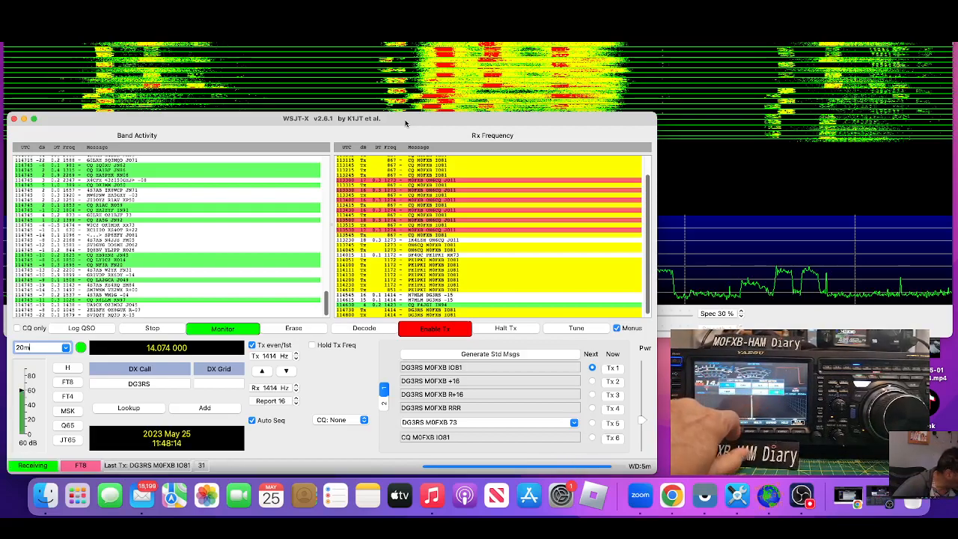